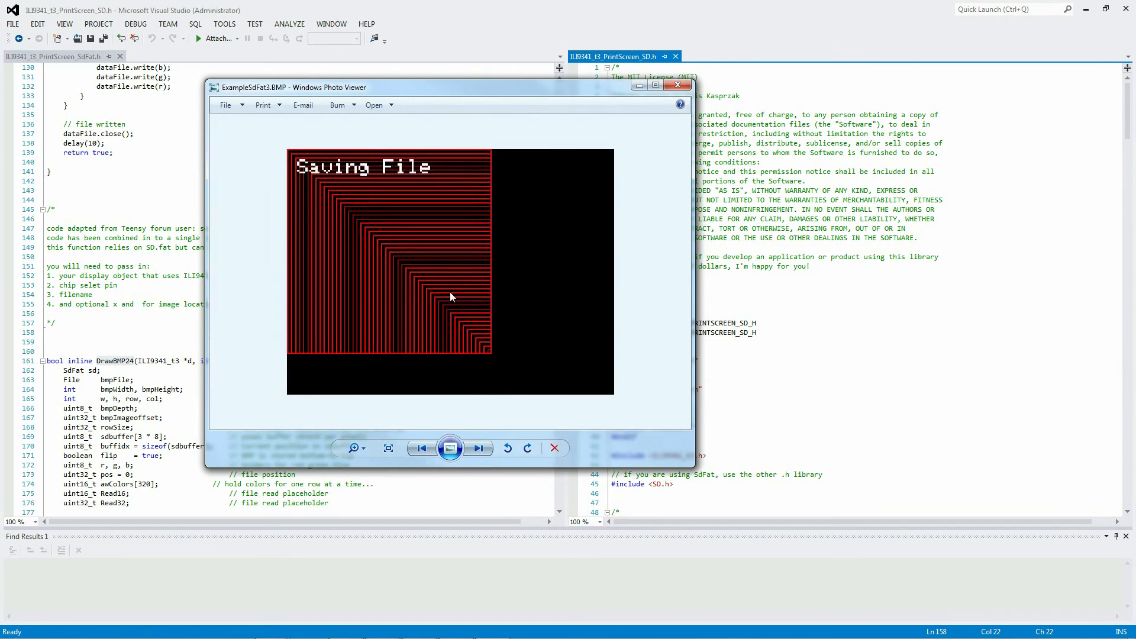
View the file properties of the saved ExampleSdFat3.BMP image in Windows Photo Viewer.
right_click(449, 297)
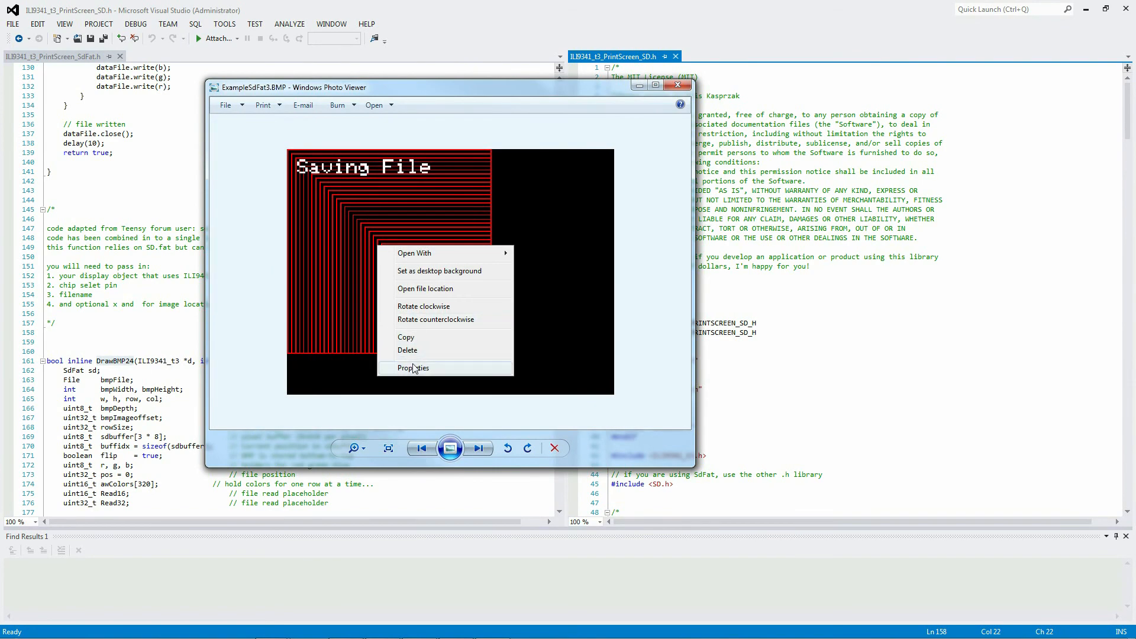
left_click(413, 368)
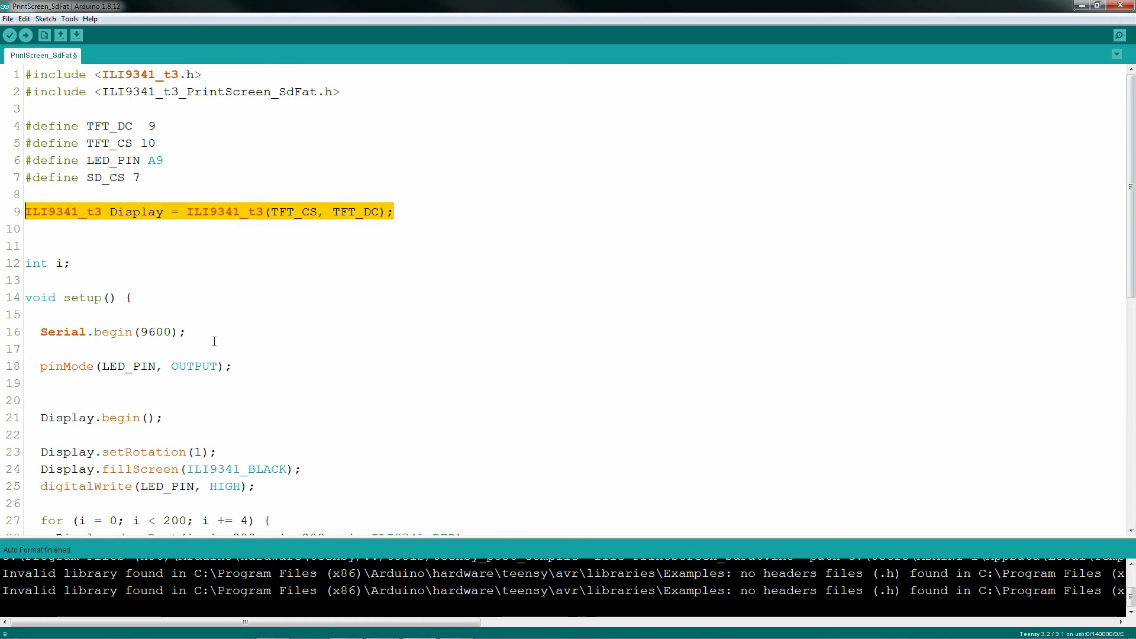
scroll("down", 3)
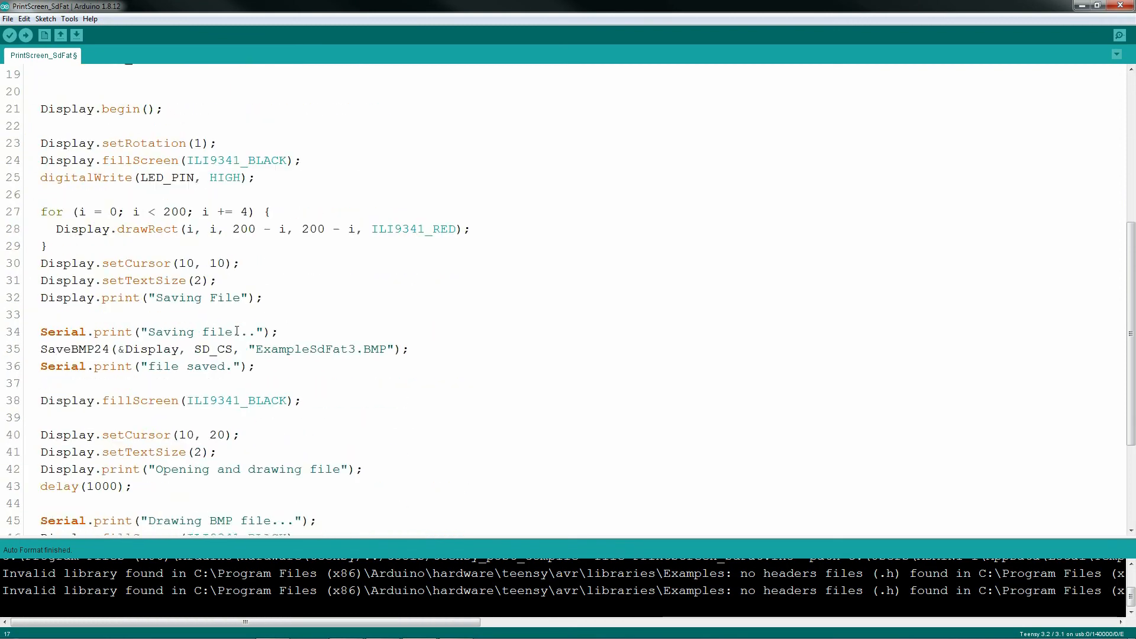
double_click(78, 348)
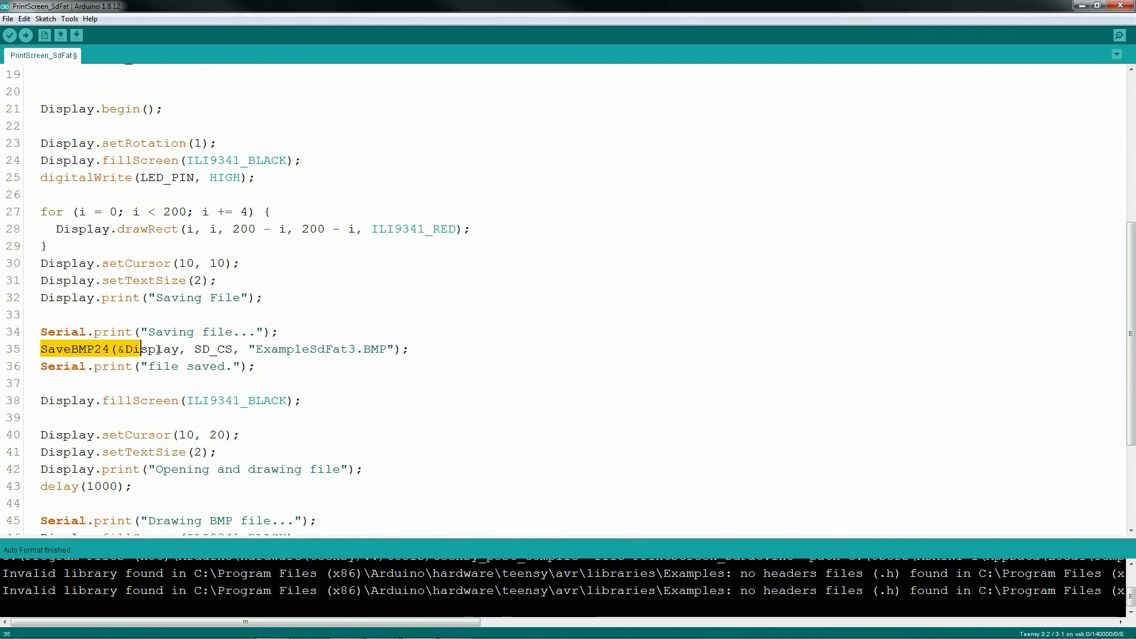
triple_click(218, 348)
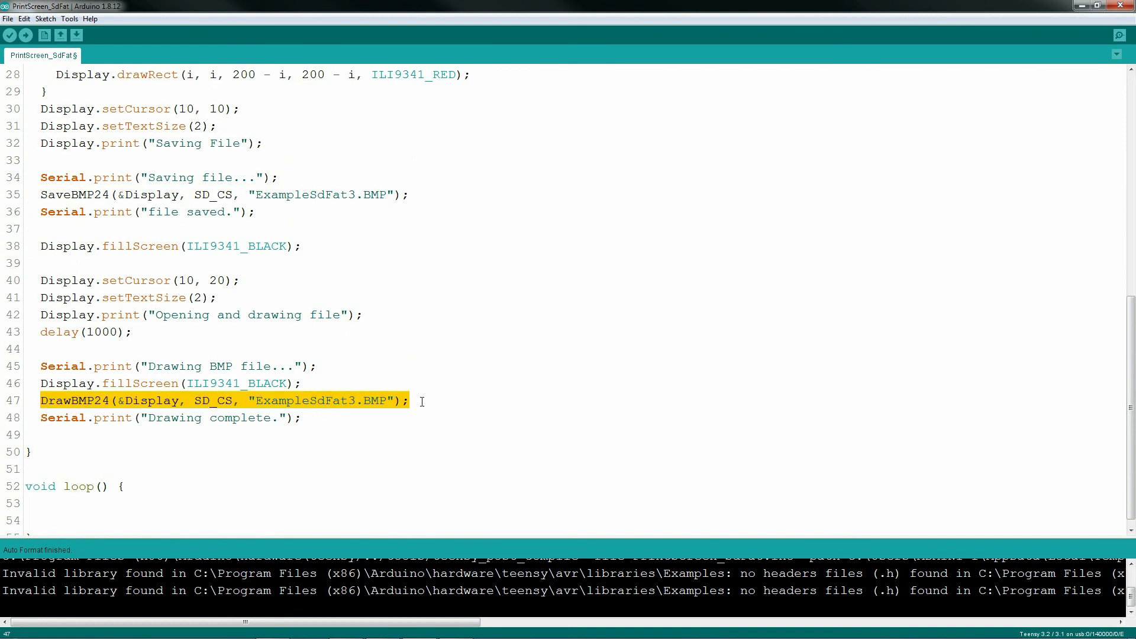
mouse_move(442, 389)
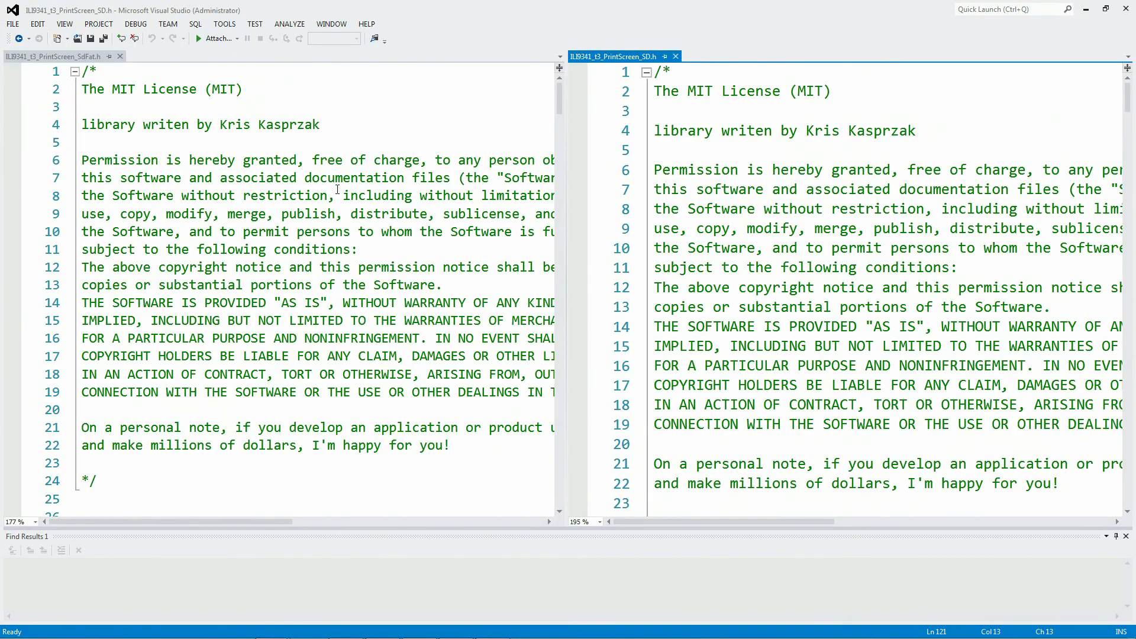
scroll("down", 3)
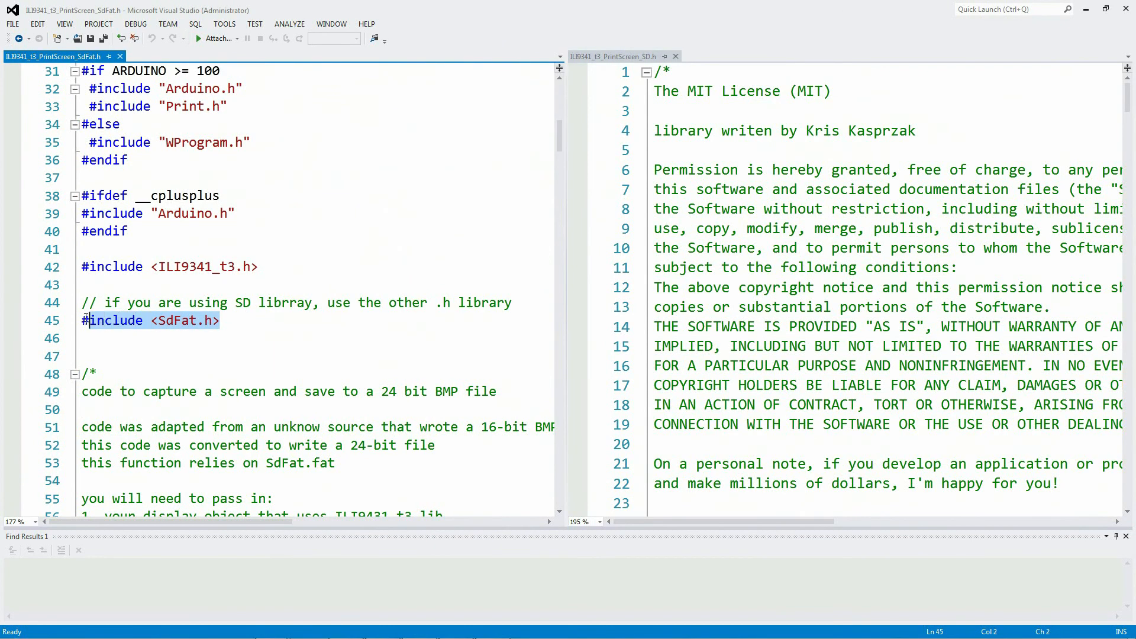
scroll("down", 3)
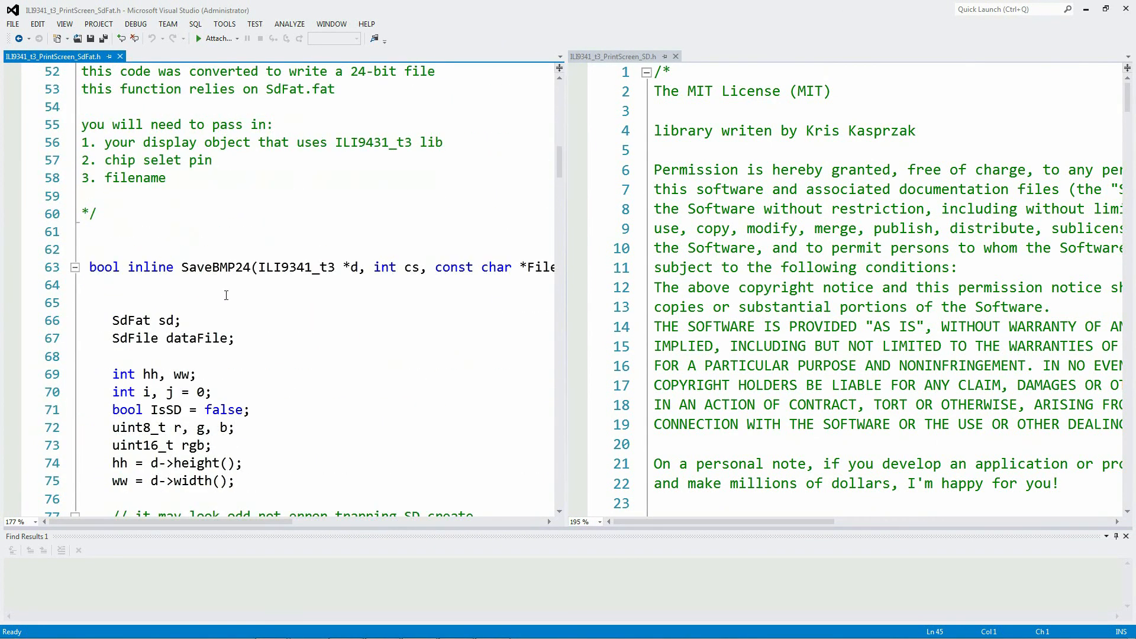
double_click(215, 268)
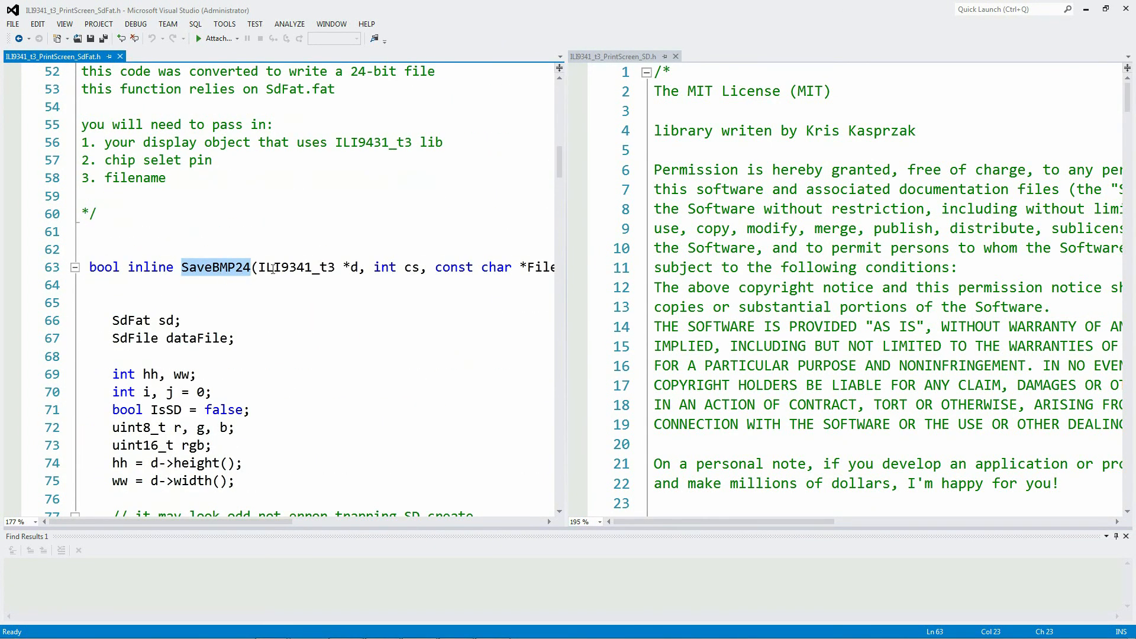
double_click(292, 266)
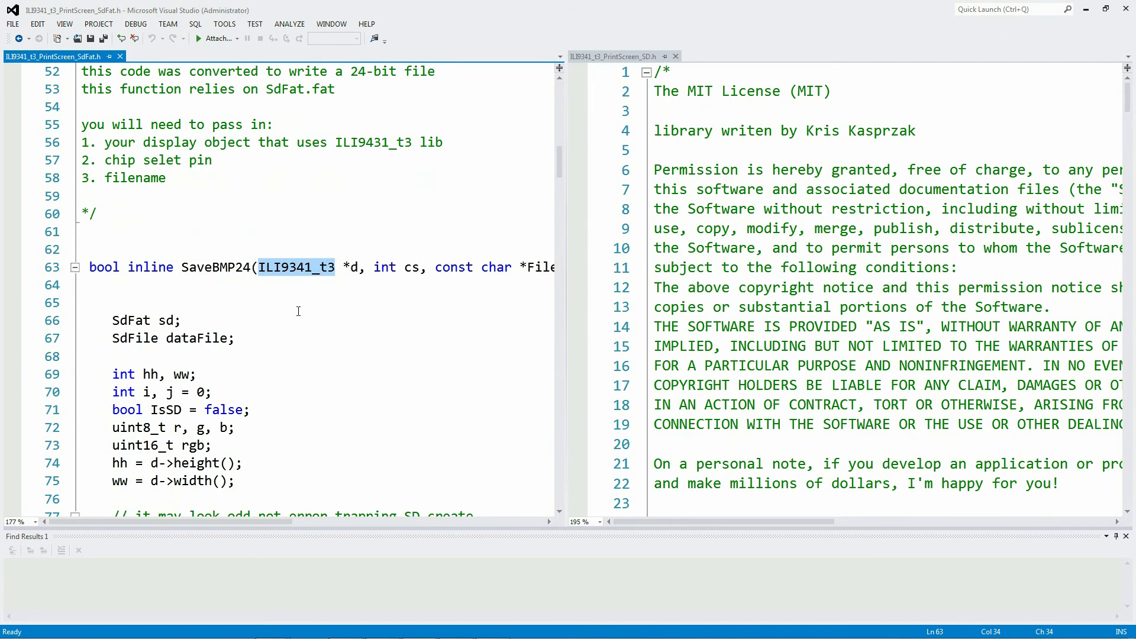
scroll("down", 3)
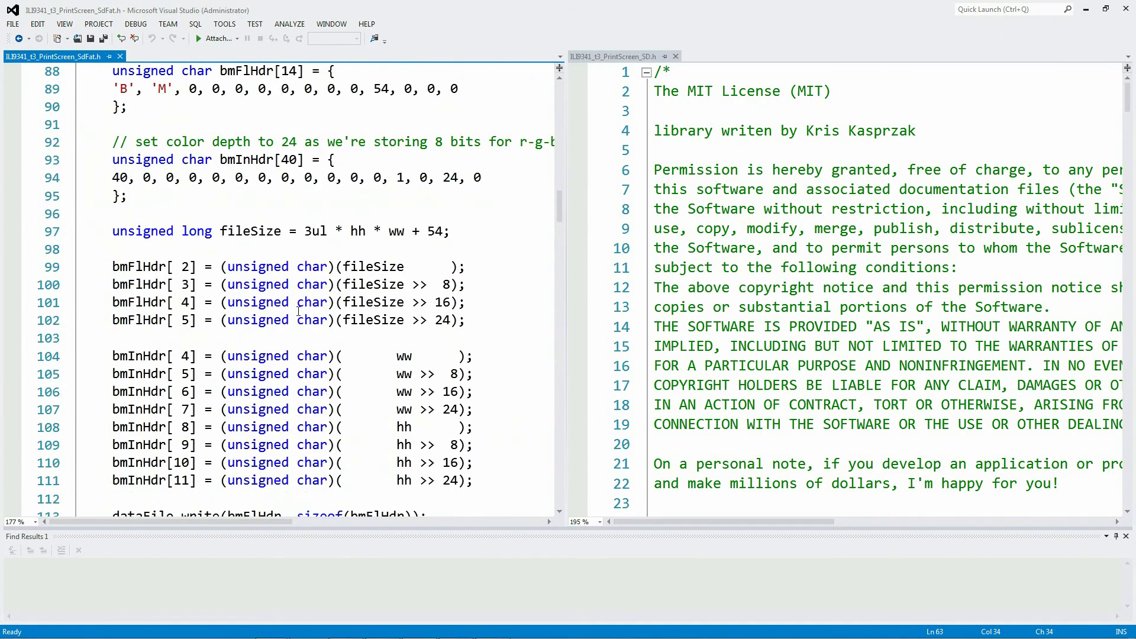
scroll("down", 3)
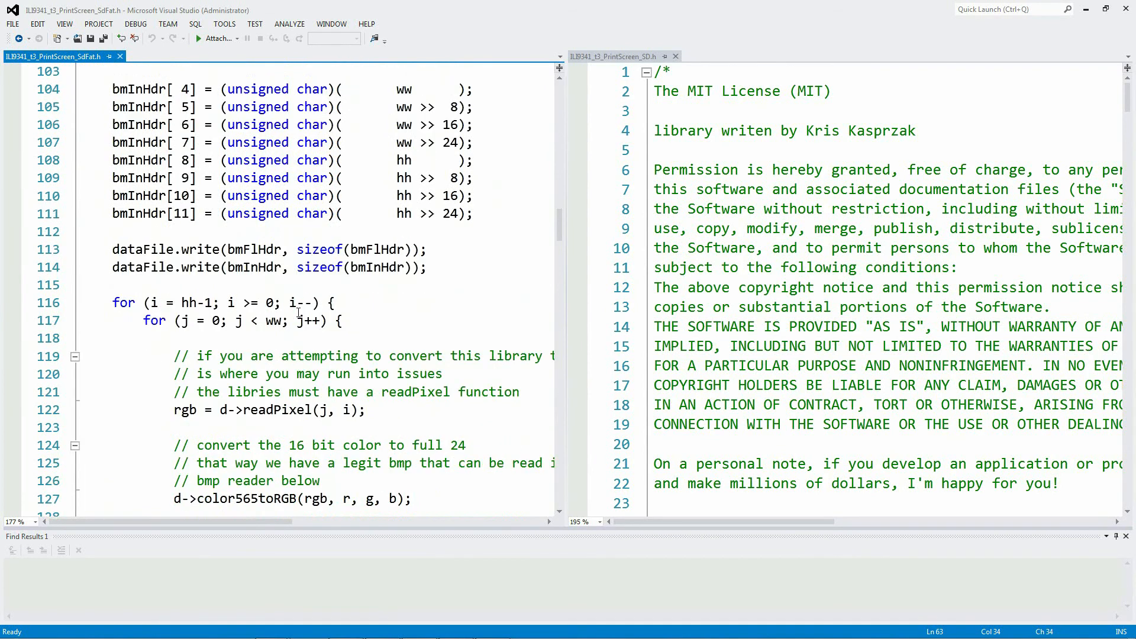
triple_click(270, 410)
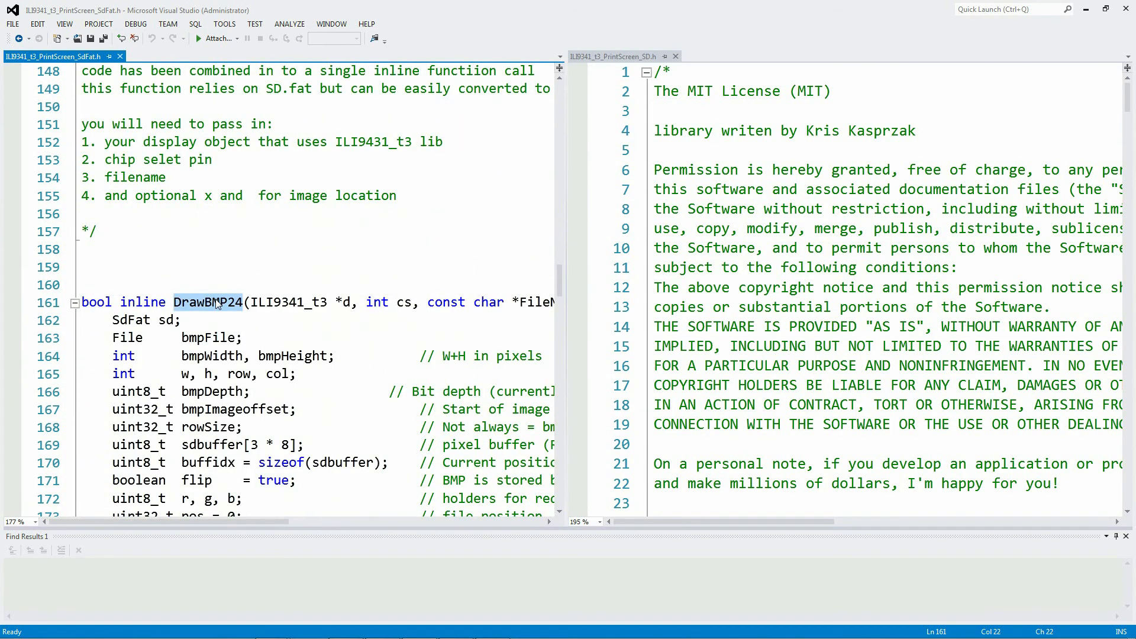
double_click(287, 302)
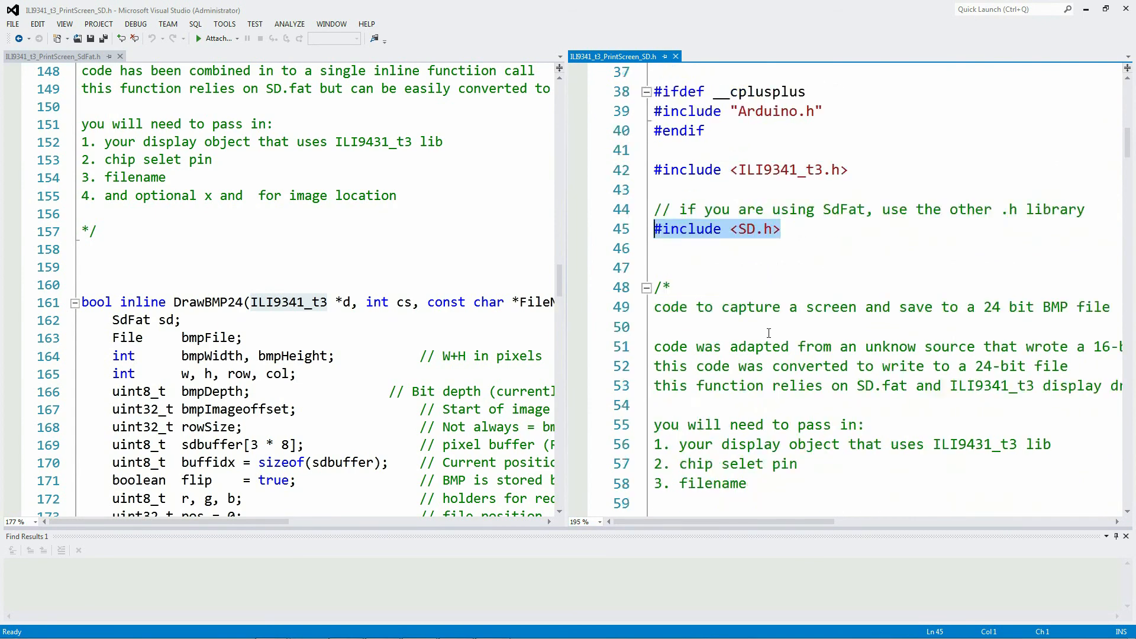
scroll("down", 3)
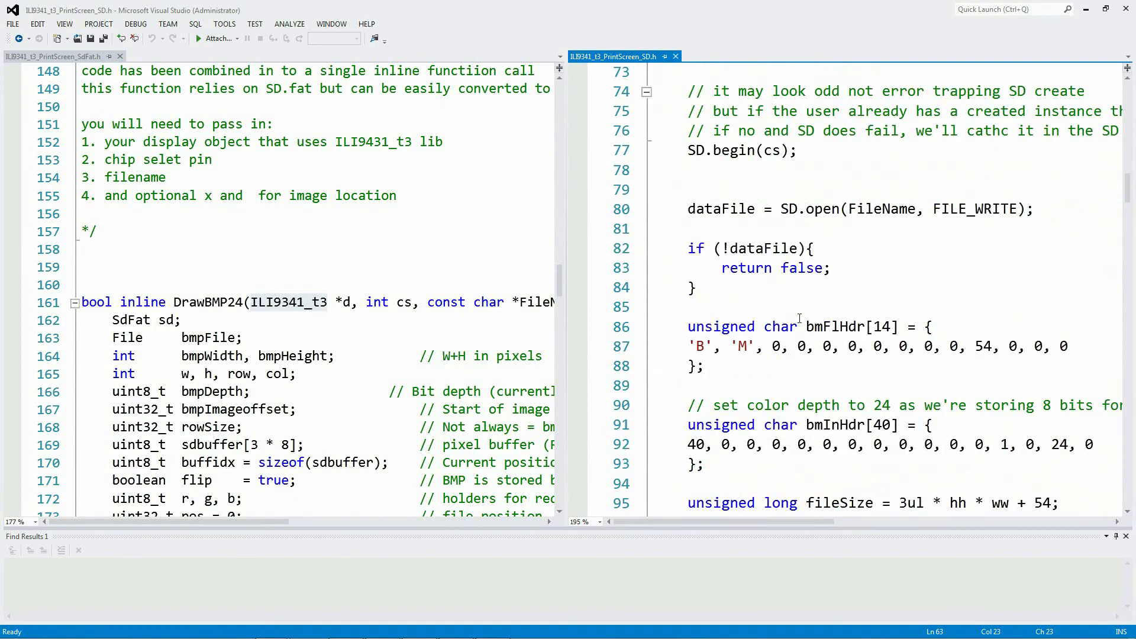
scroll("down", 3)
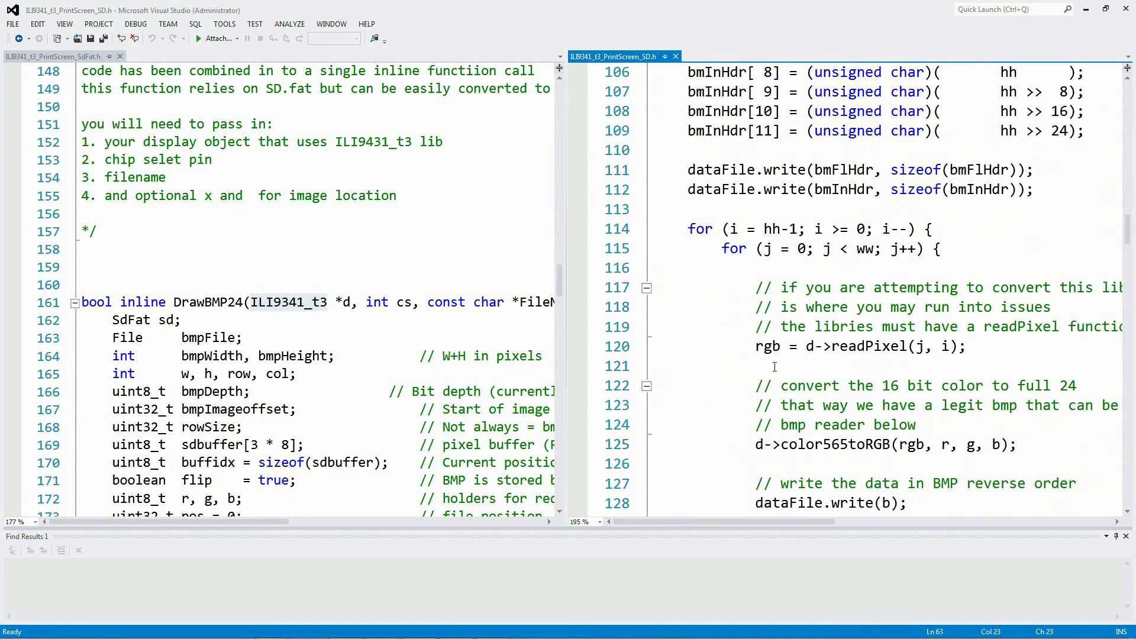